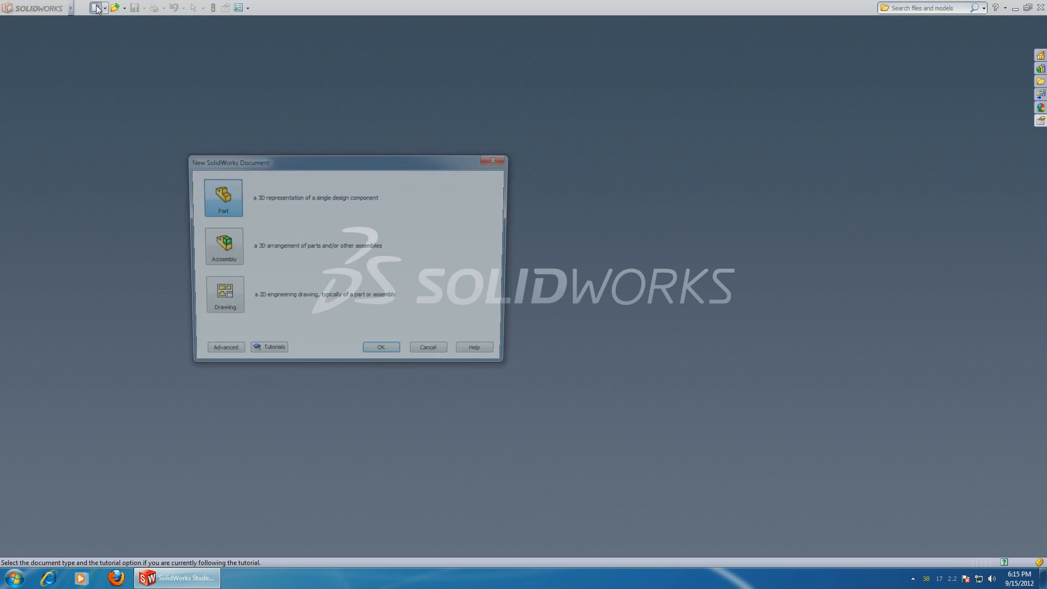
# Create a new part document to hold the 3D sketch
pyautogui.click(380, 346)
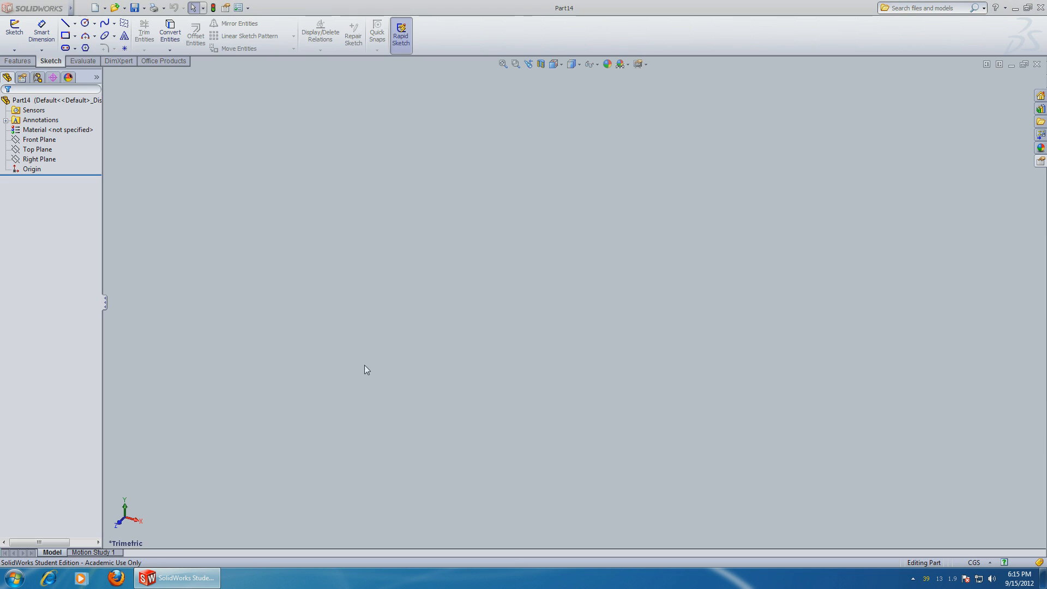
pyautogui.moveTo(337, 321)
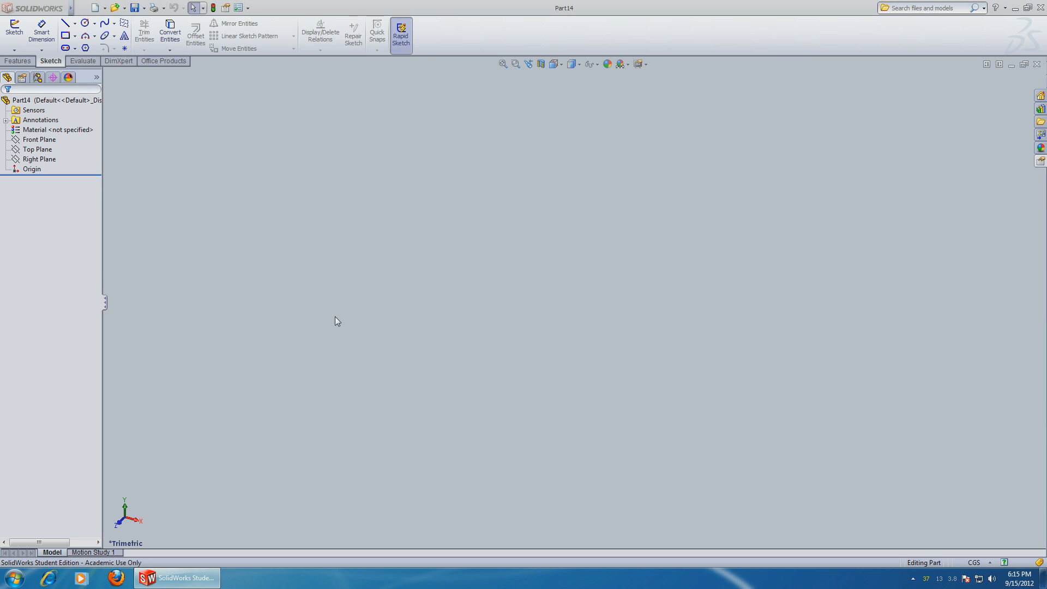
pyautogui.moveTo(277, 244)
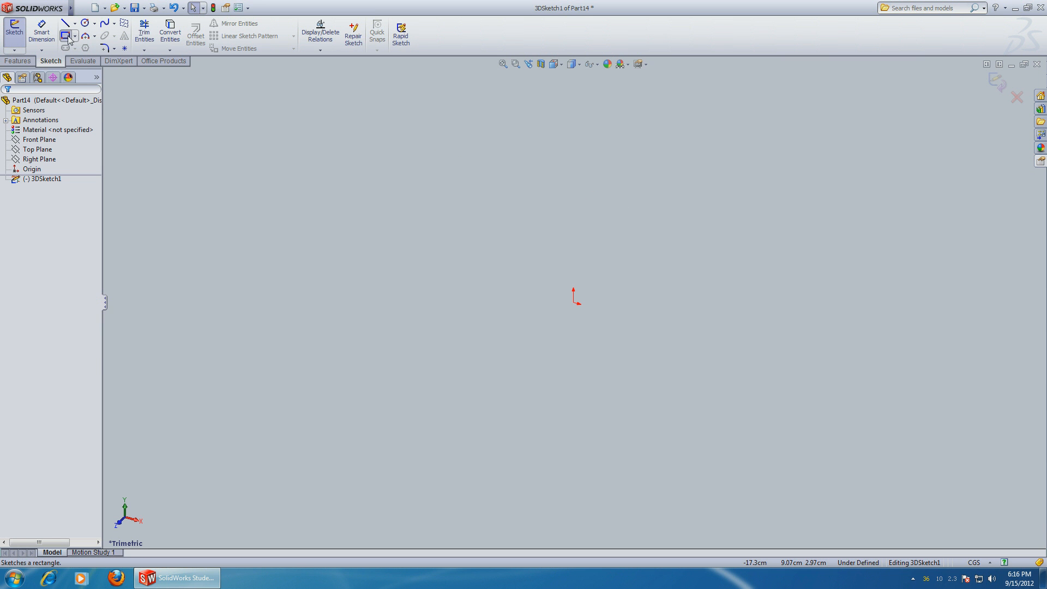
# Draw a 10x10 square with Corner Rectangle and a second square offset behind it
pyautogui.click(65, 35)
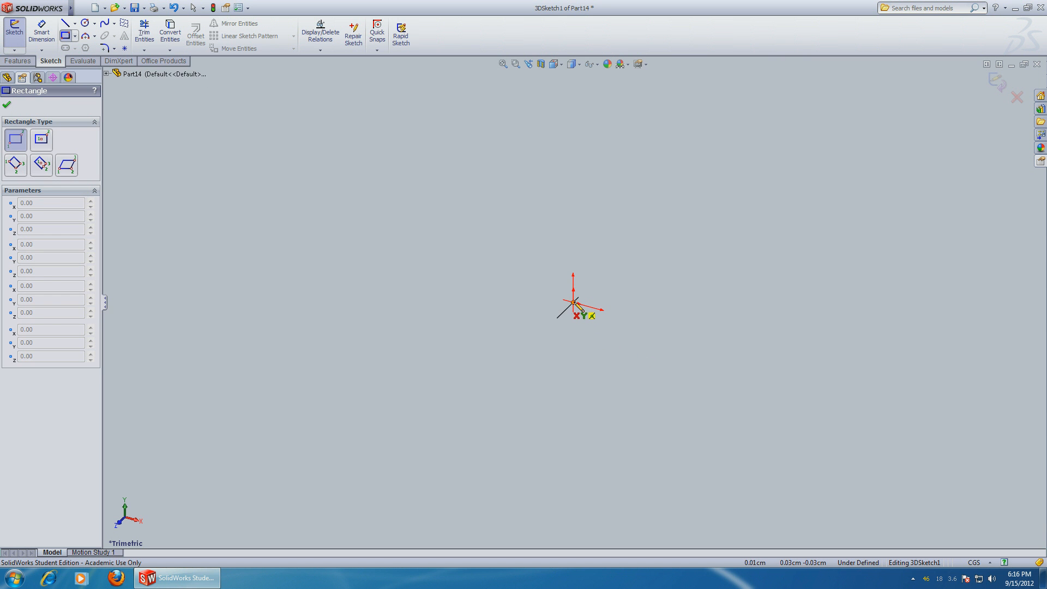
pyautogui.moveTo(573, 306); pyautogui.dragTo(795, 154)
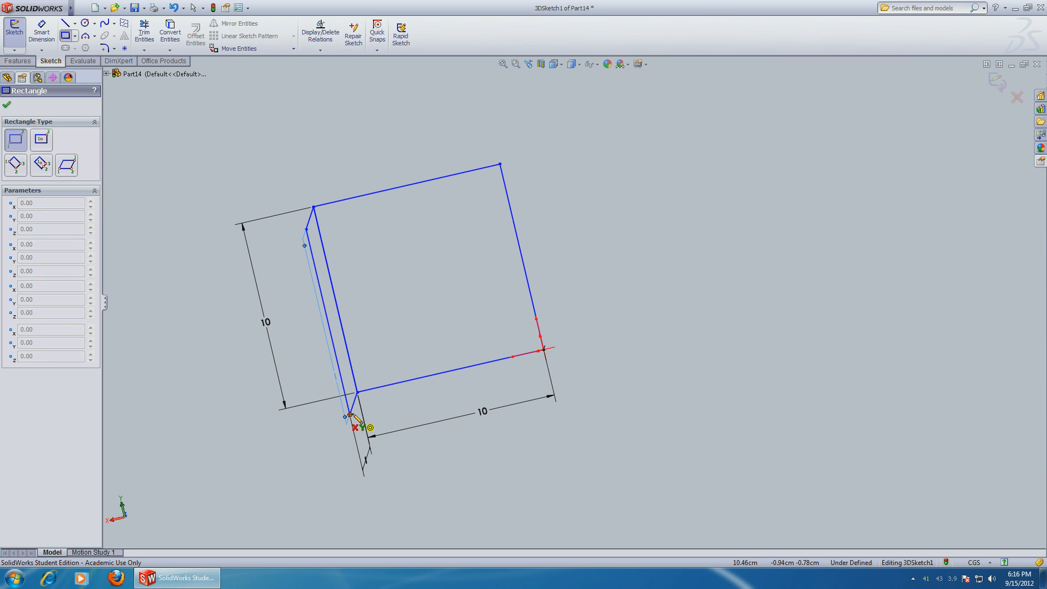
pyautogui.moveTo(354, 417); pyautogui.dragTo(479, 197)
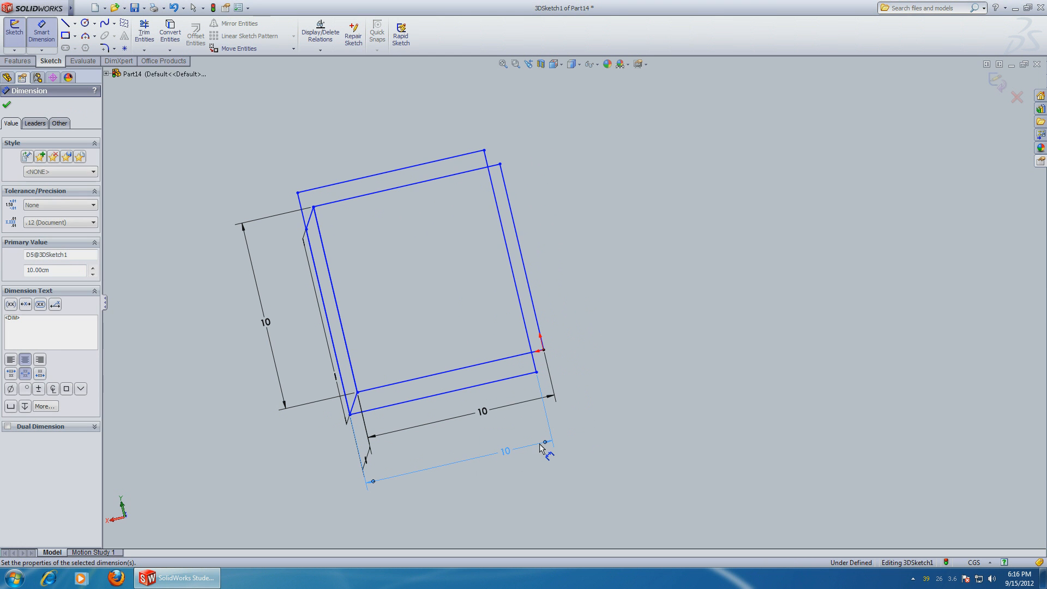
# Dimension the gap between the two squares to 10 and resume rectangle drawing
pyautogui.click(540, 447)
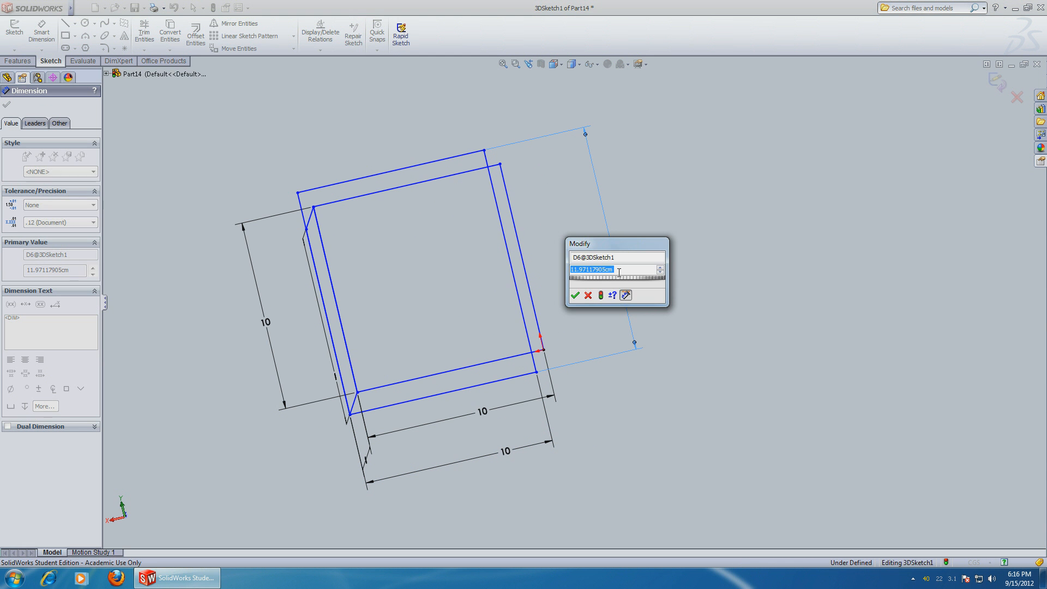
pyautogui.click(574, 295)
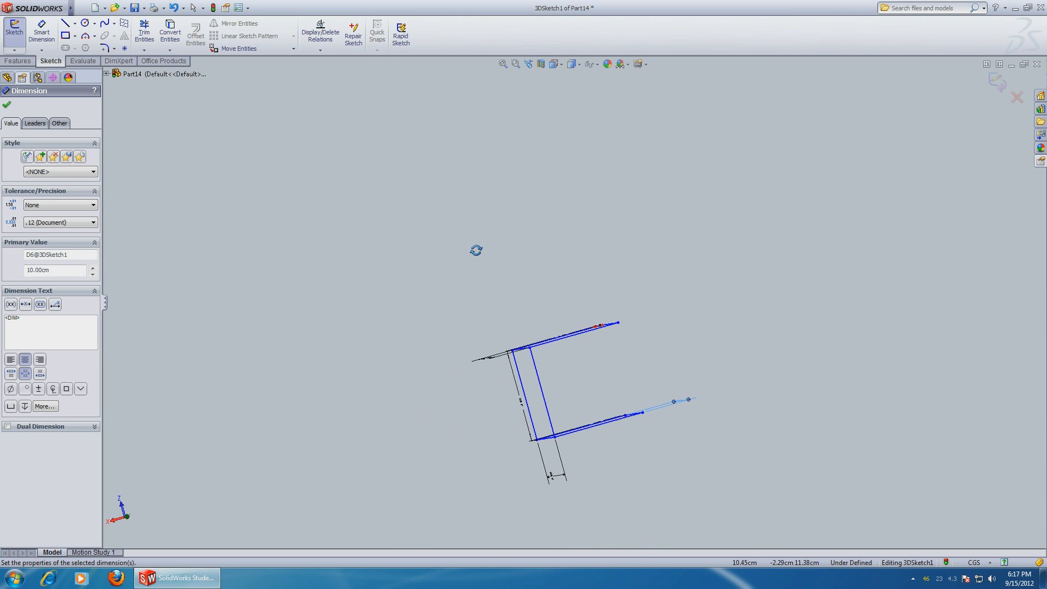
pyautogui.click(65, 22)
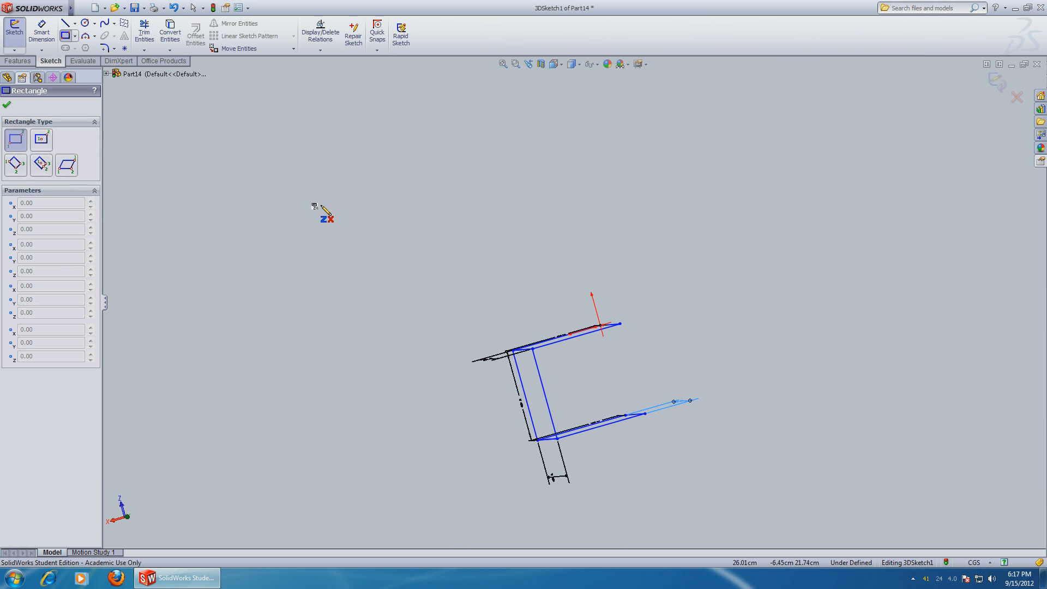
pyautogui.moveTo(487, 361)
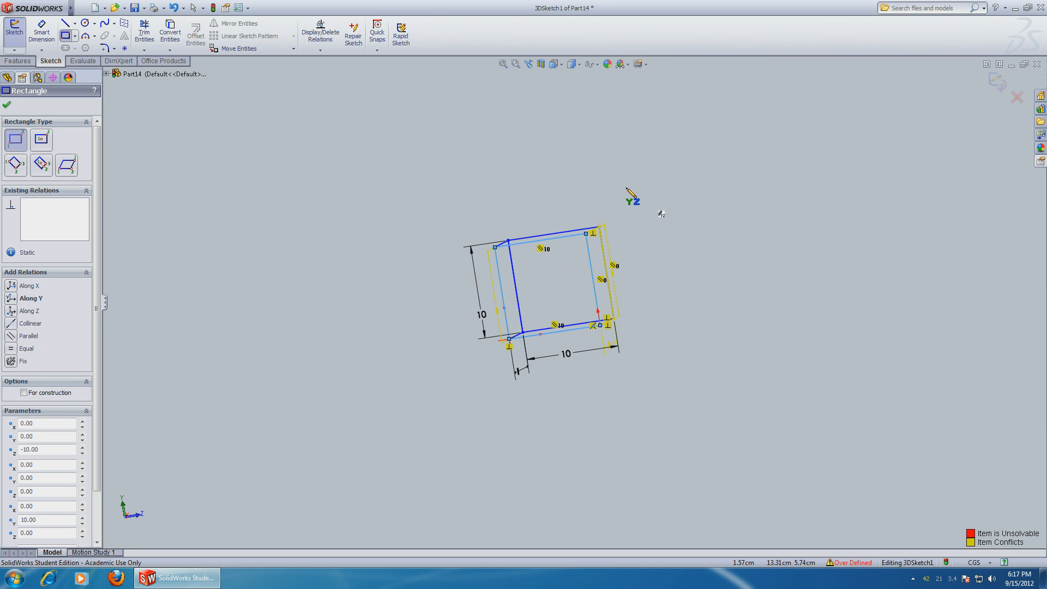
pyautogui.moveTo(901, 137)
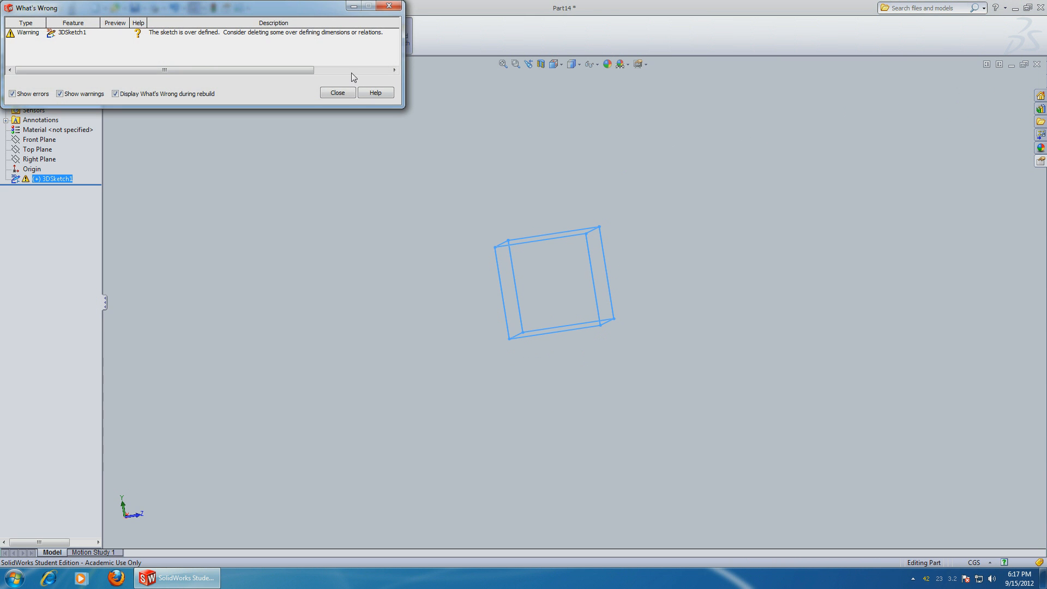
# Close the over-defined sketch warning in the What's Wrong dialog
pyautogui.click(337, 92)
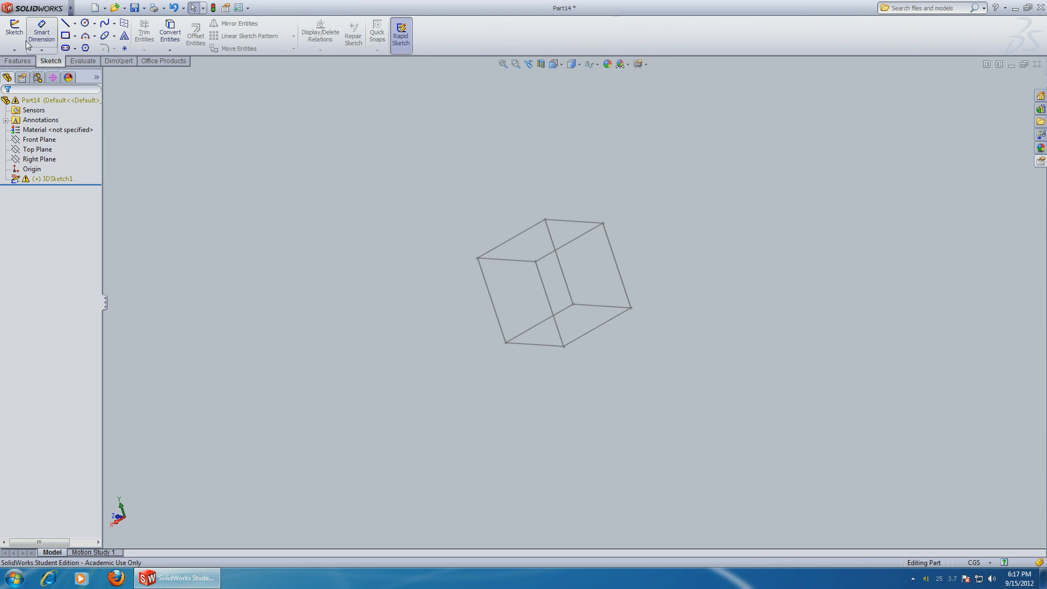
pyautogui.moveTo(41, 33)
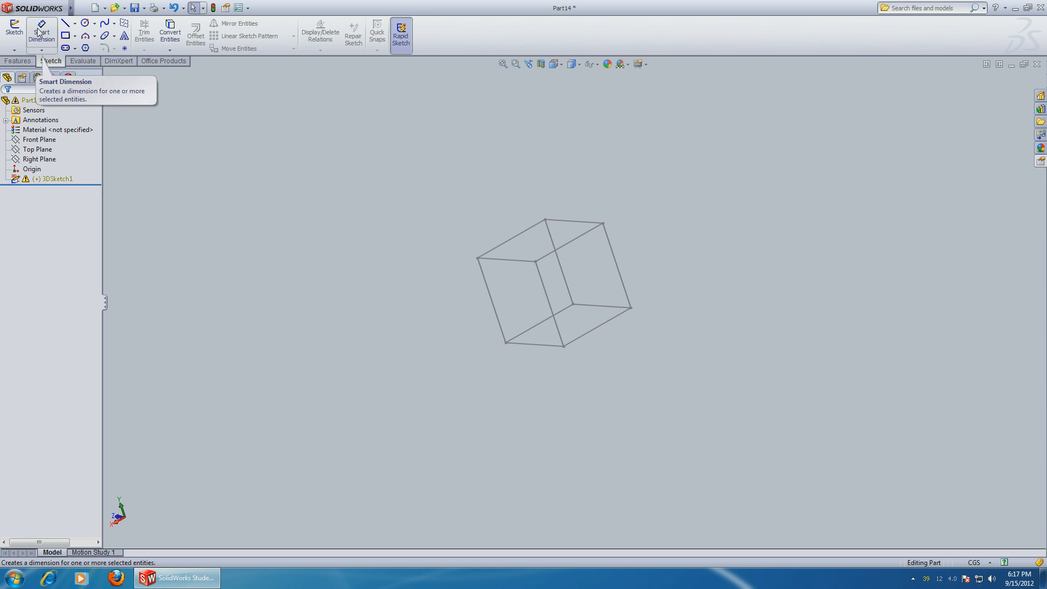
pyautogui.moveTo(65, 21)
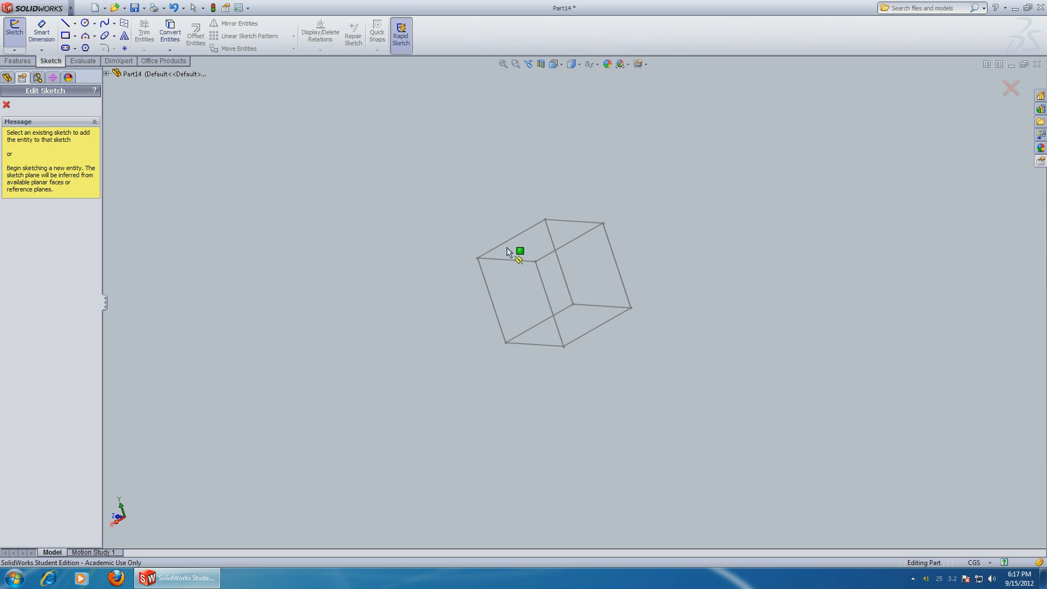
pyautogui.moveTo(429, 261)
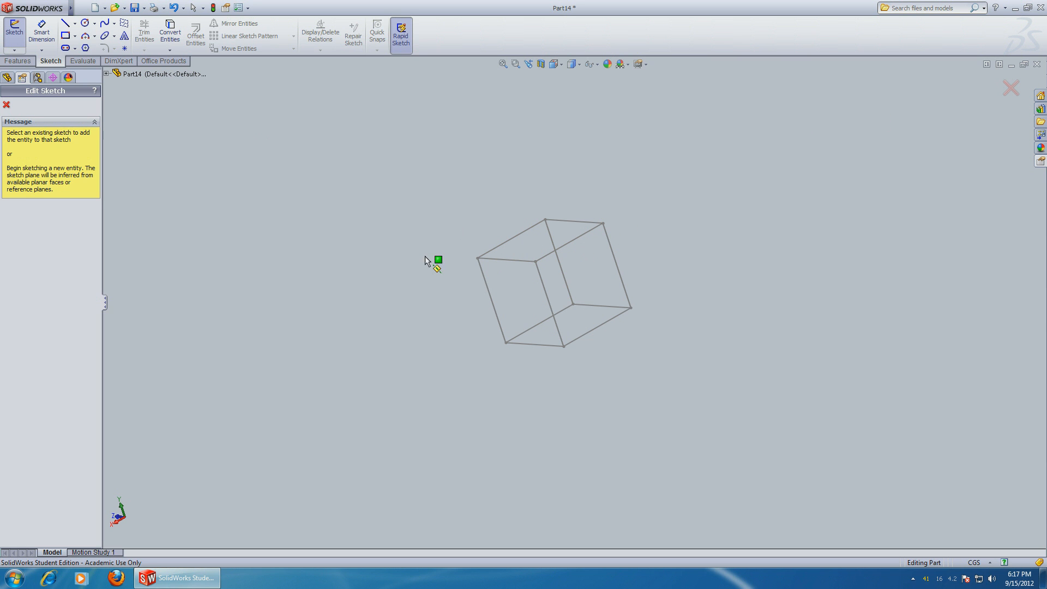
# Start a new 3D sketch and draw a line diagonally across the cube's top face
pyautogui.click(13, 48)
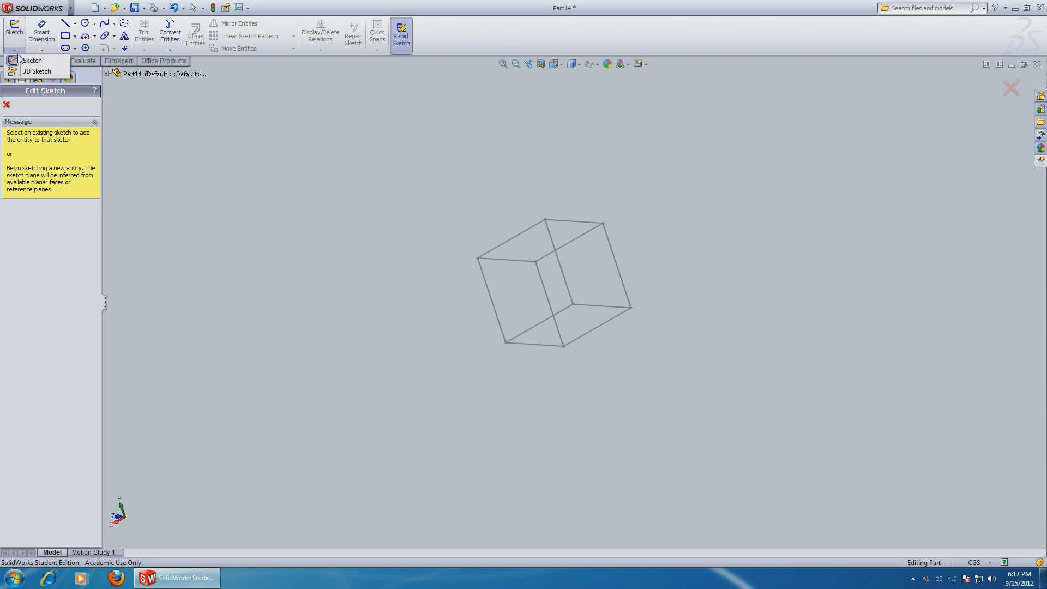
pyautogui.click(36, 72)
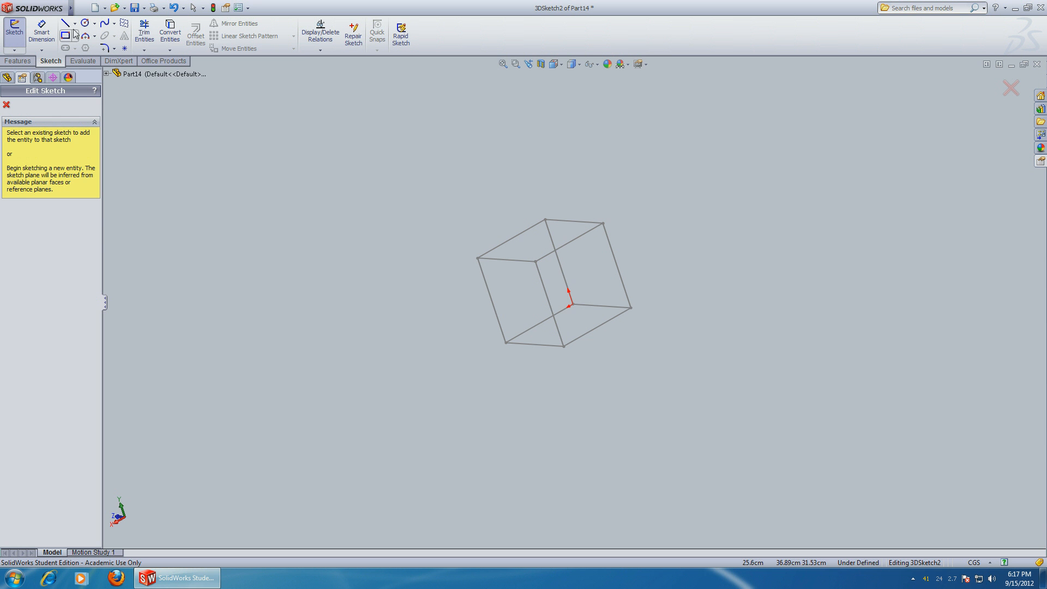
pyautogui.click(66, 24)
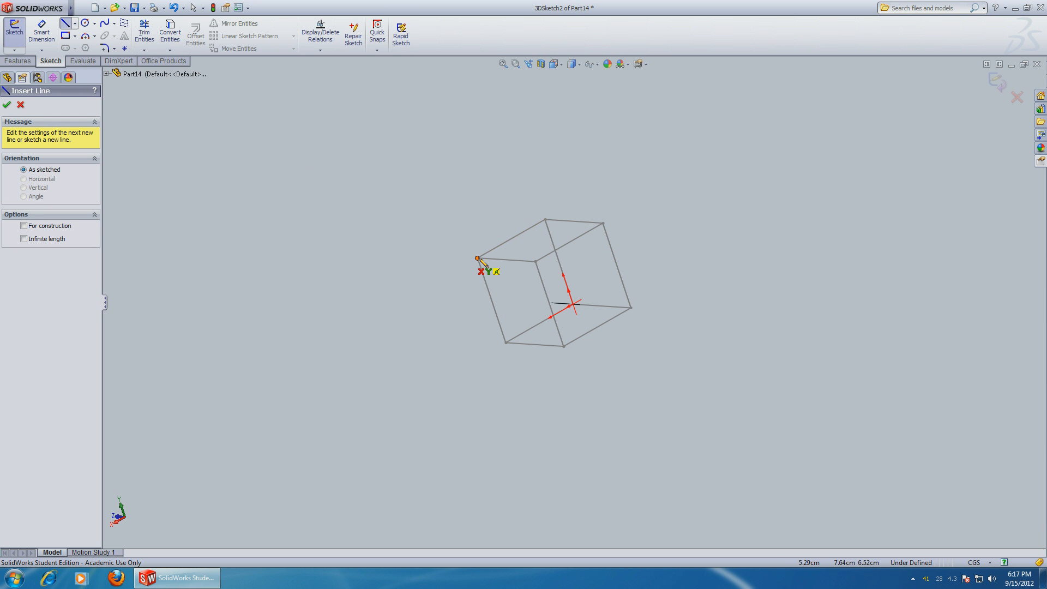
pyautogui.moveTo(477, 258); pyautogui.dragTo(604, 221)
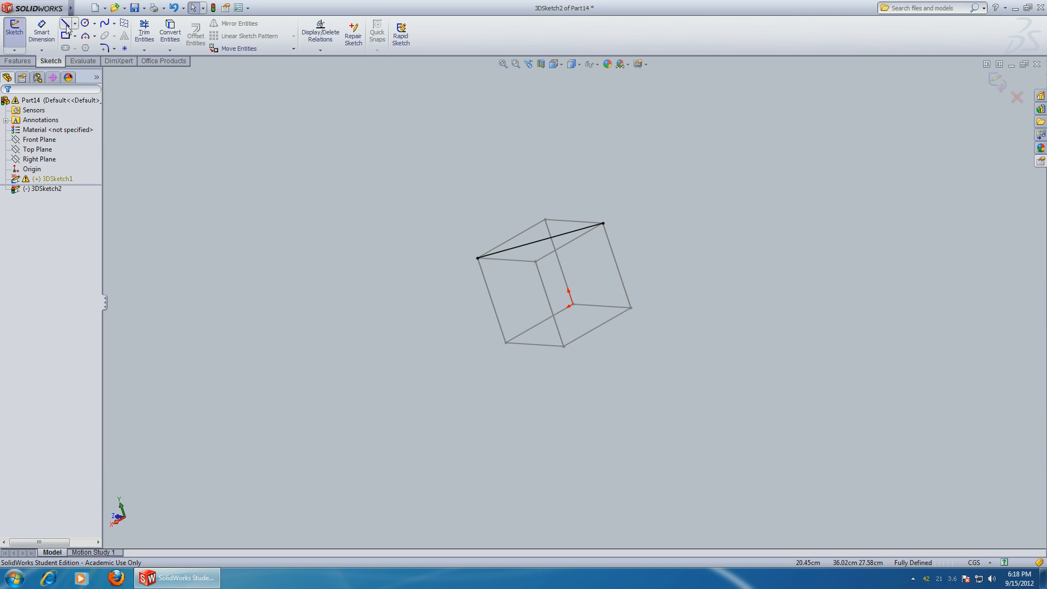
# Draw a vertical line rising from the diagonal's midpoint to form the apex
pyautogui.click(65, 23)
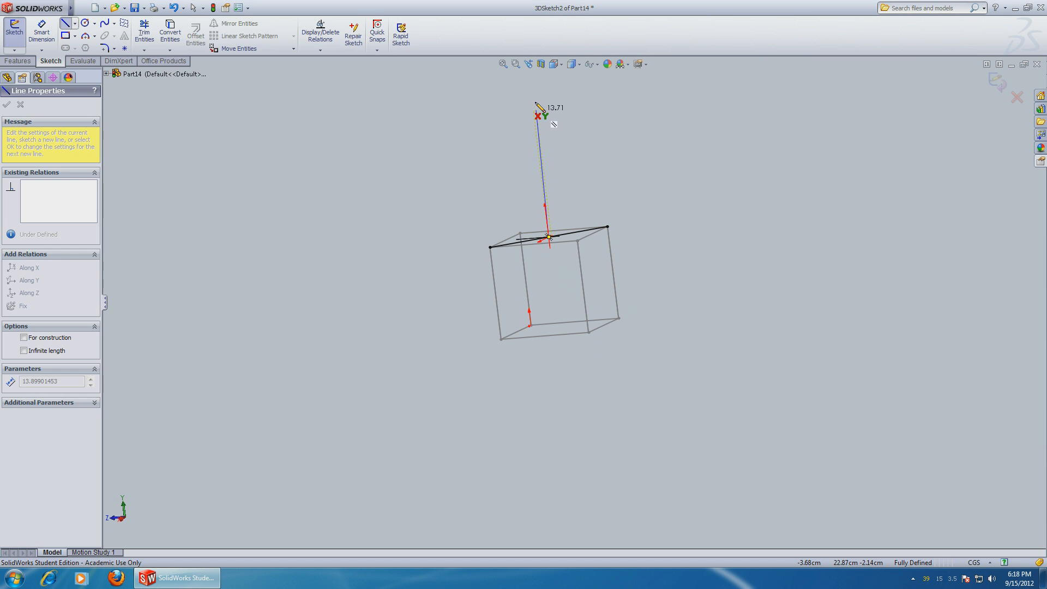
pyautogui.moveTo(537, 107); pyautogui.dragTo(538, 132)
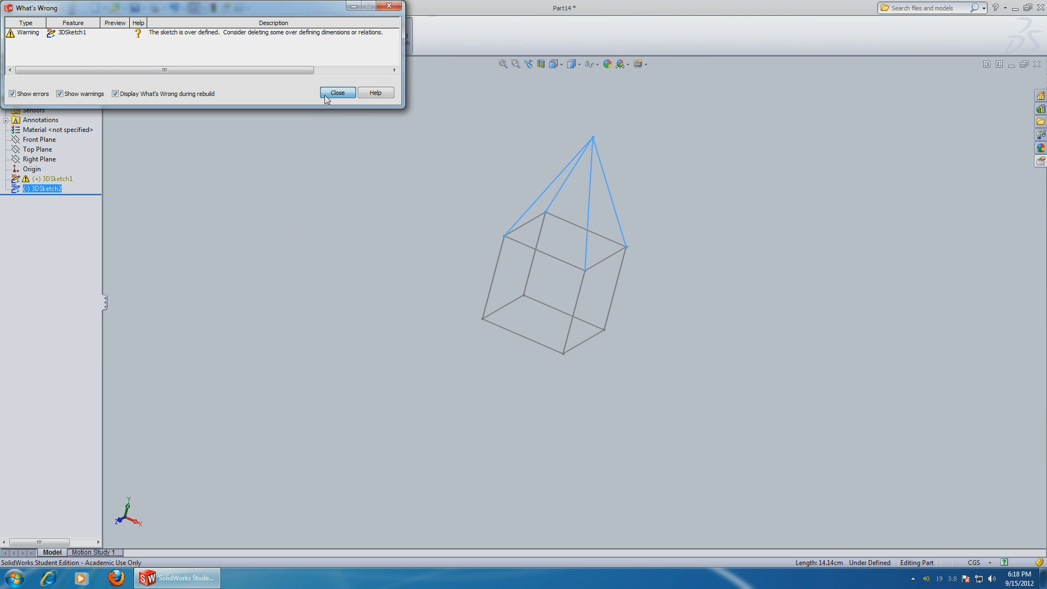
# Dismiss the over-defined warning and orbit to view the pyramid atop the cube
pyautogui.click(337, 92)
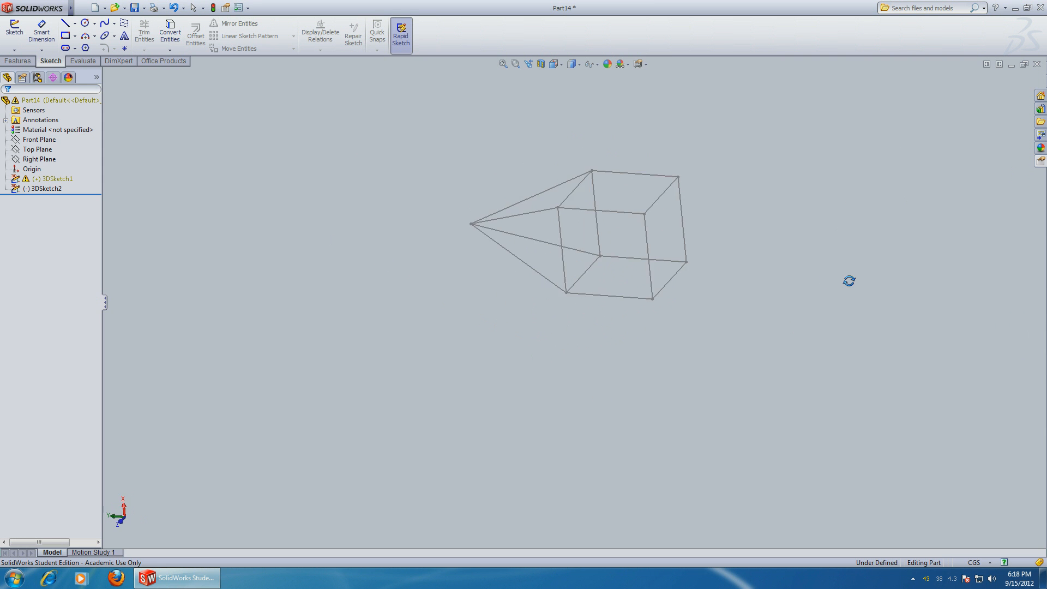
pyautogui.moveTo(850, 281); pyautogui.dragTo(759, 330)
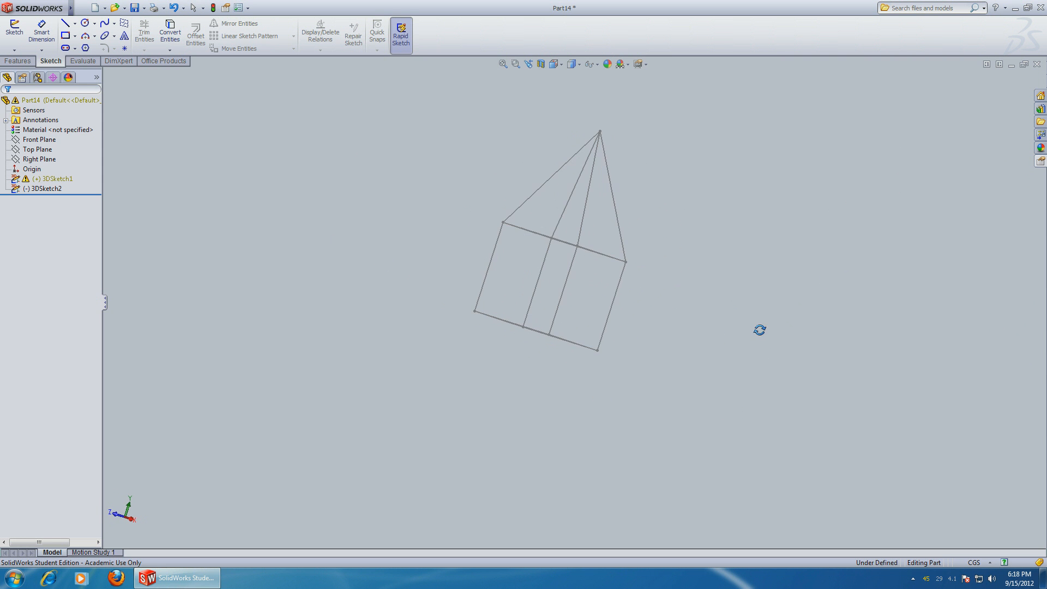